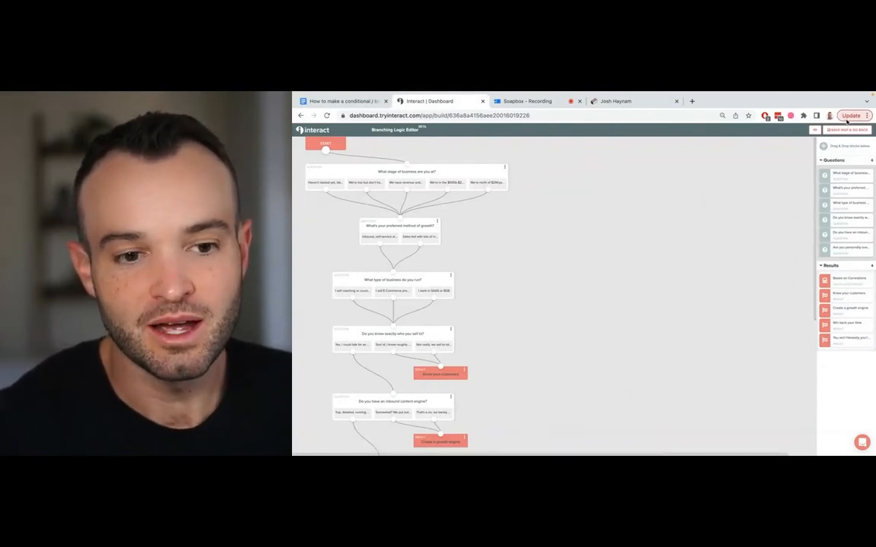
# Raise Chrome's page zoom above 75% via the three-dot menu's Zoom + control
pyautogui.click(872, 116)
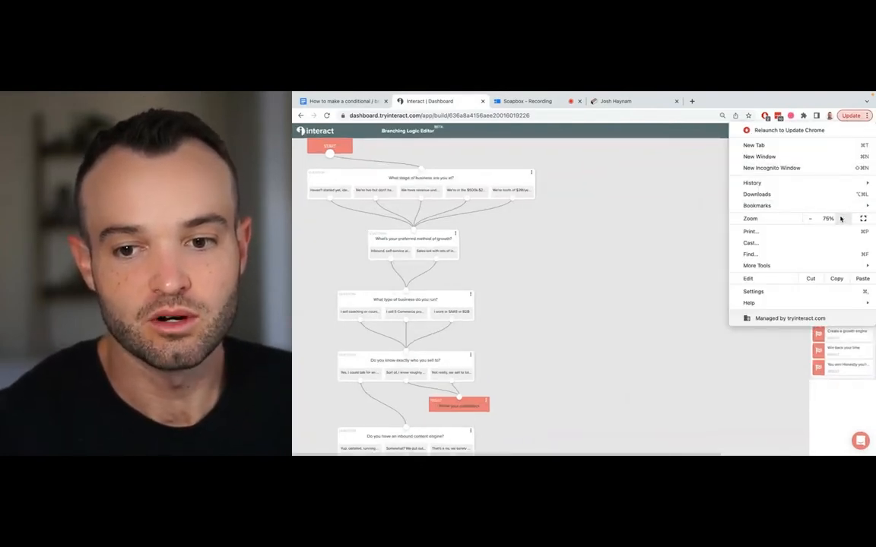
pyautogui.click(840, 219)
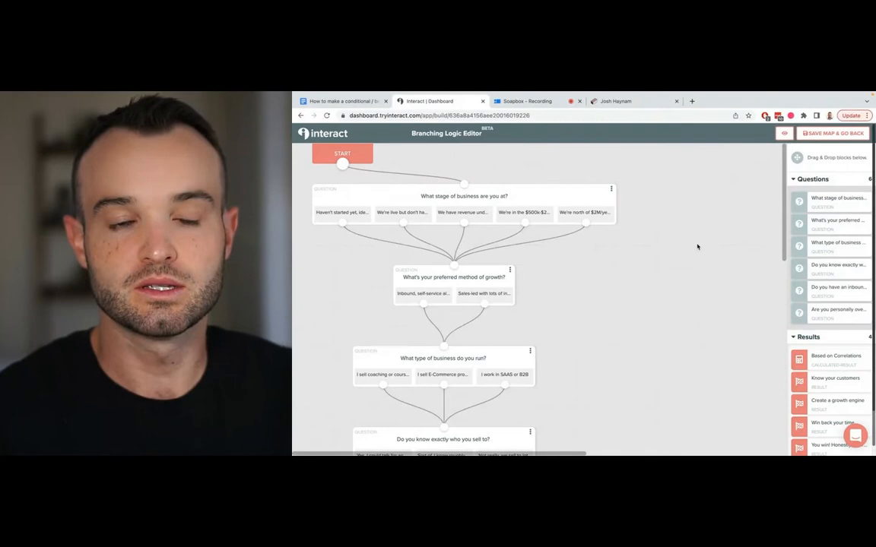
# Start the Growth Plan Generator quiz on joshhaynam.com with BUILD YOUR PLAN, reaching the business-stage question
pyautogui.click(614, 100)
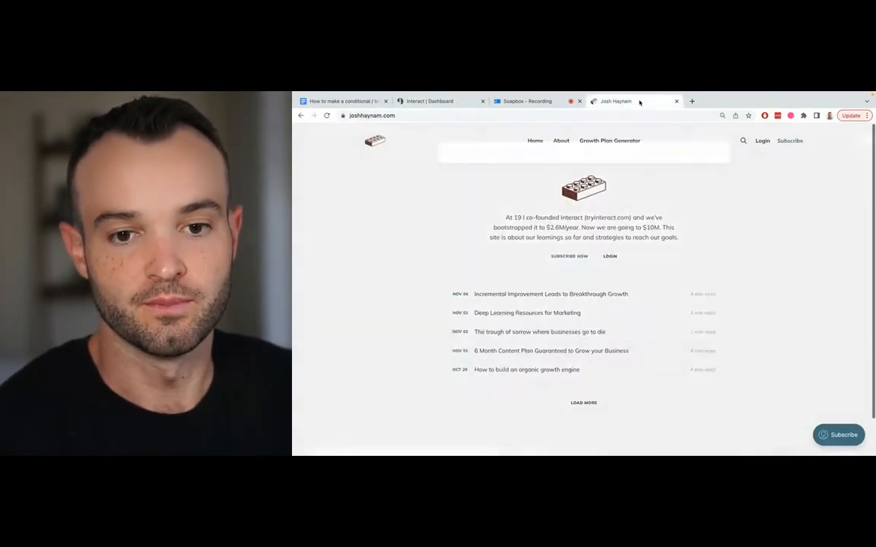
pyautogui.click(610, 139)
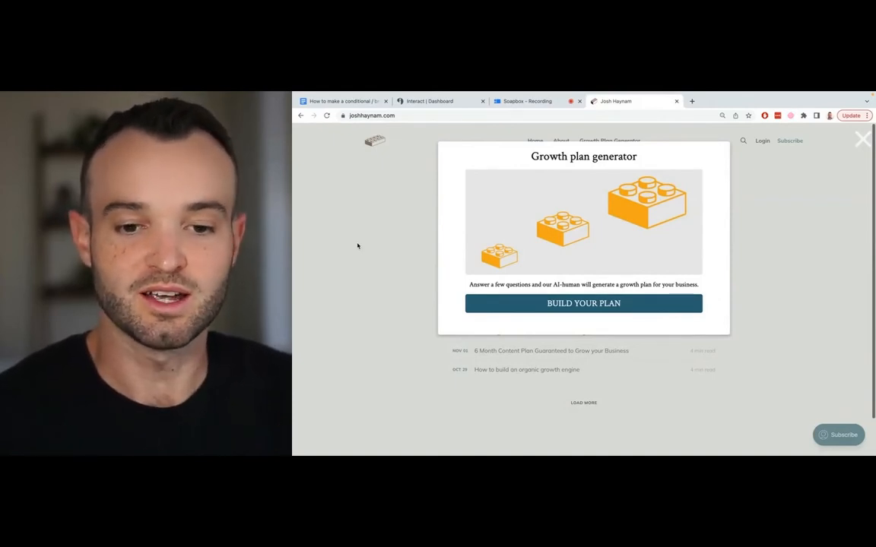
pyautogui.moveTo(538, 309)
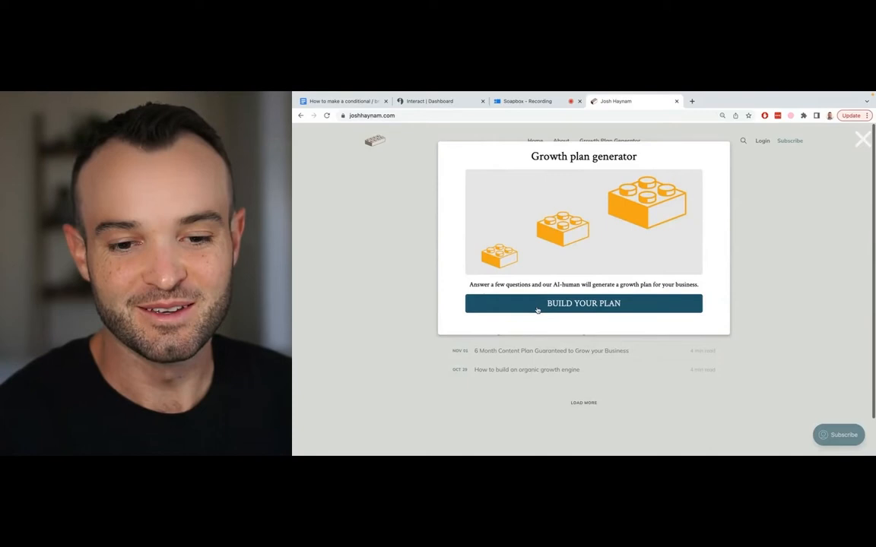
pyautogui.click(583, 304)
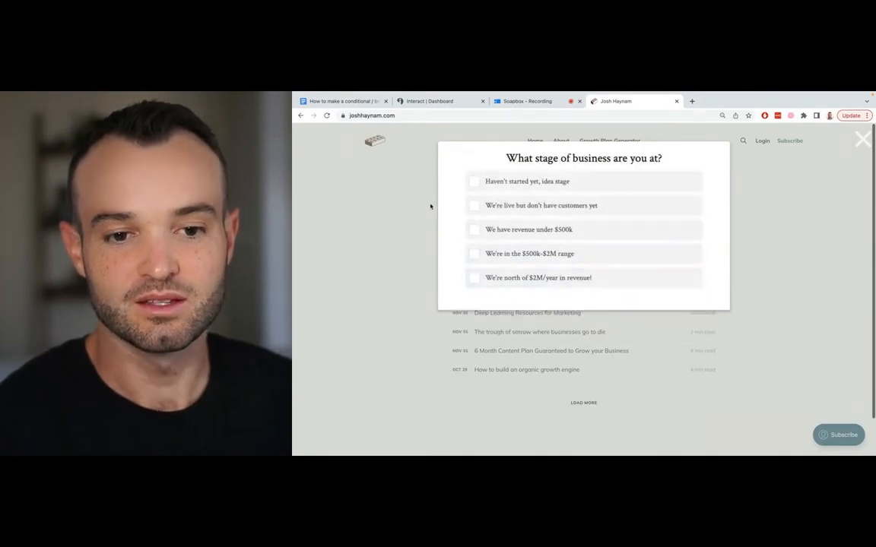
pyautogui.moveTo(516, 182)
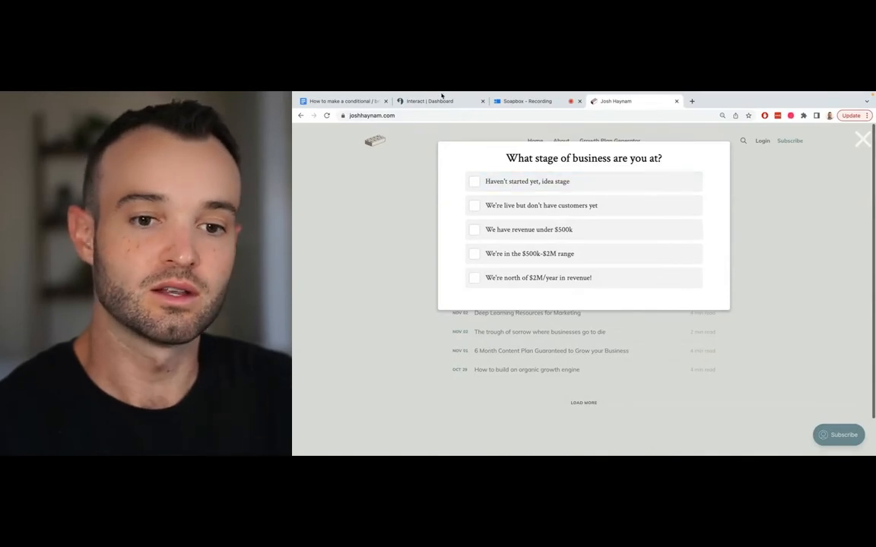
# Review the Interact logic map down through the first questions routing to results like Know your customers
pyautogui.click(439, 100)
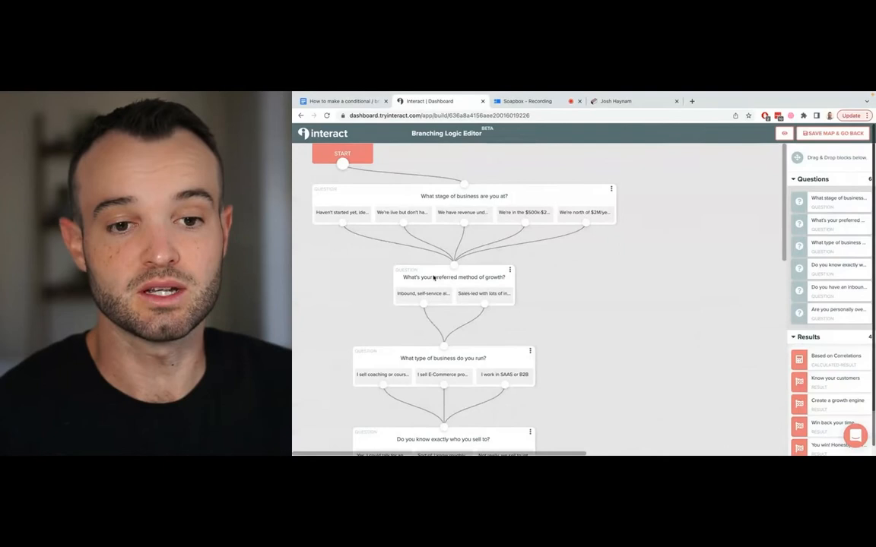
pyautogui.moveTo(378, 276)
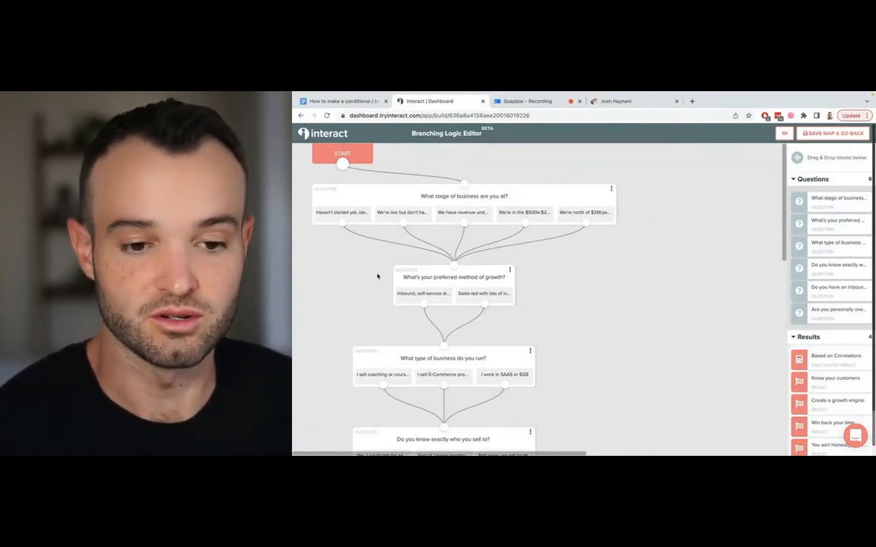
pyautogui.scroll(-3)
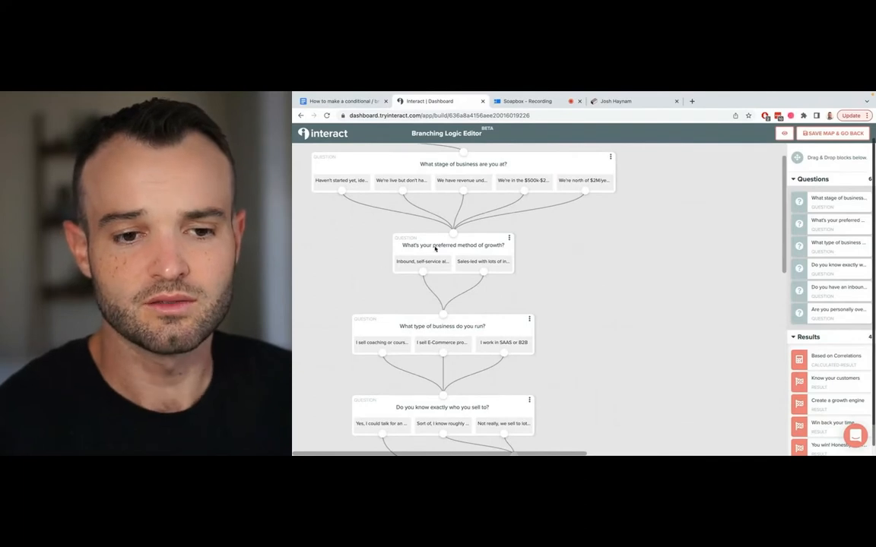
pyautogui.scroll(-3)
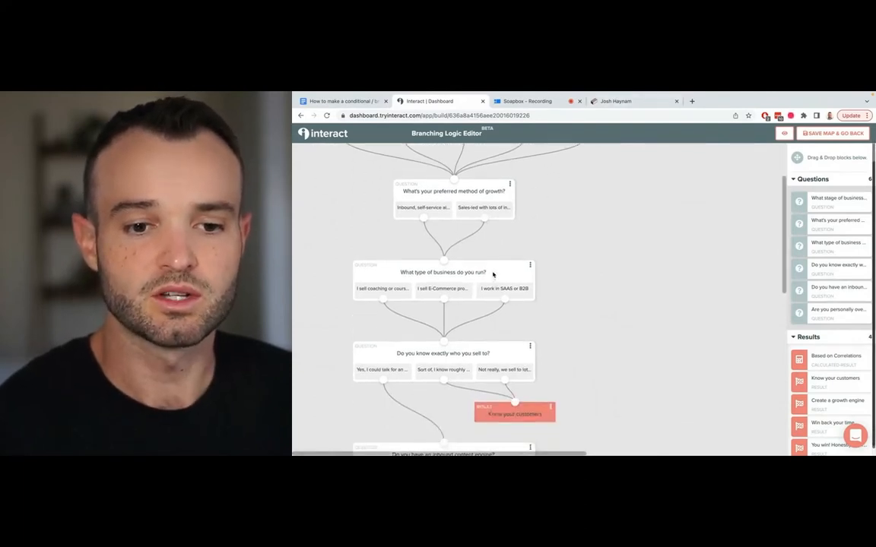
pyautogui.scroll(-3)
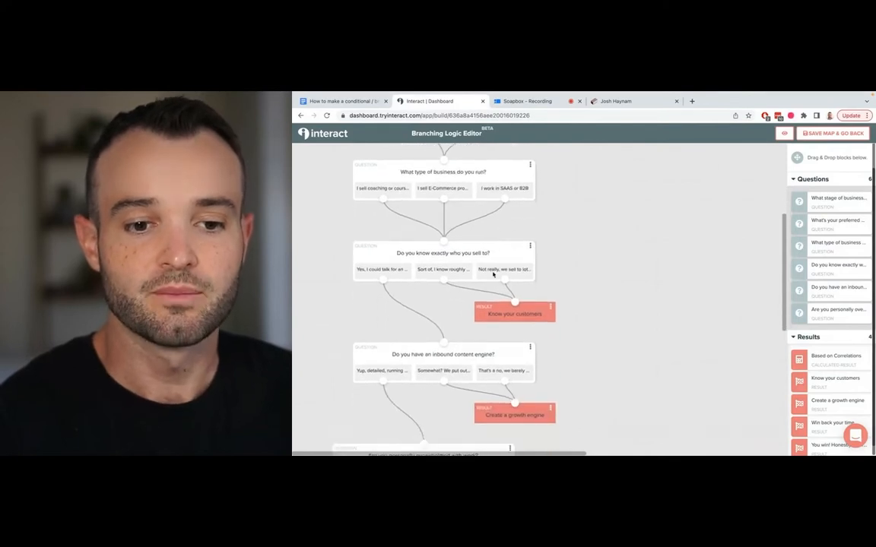
pyautogui.scroll(-3)
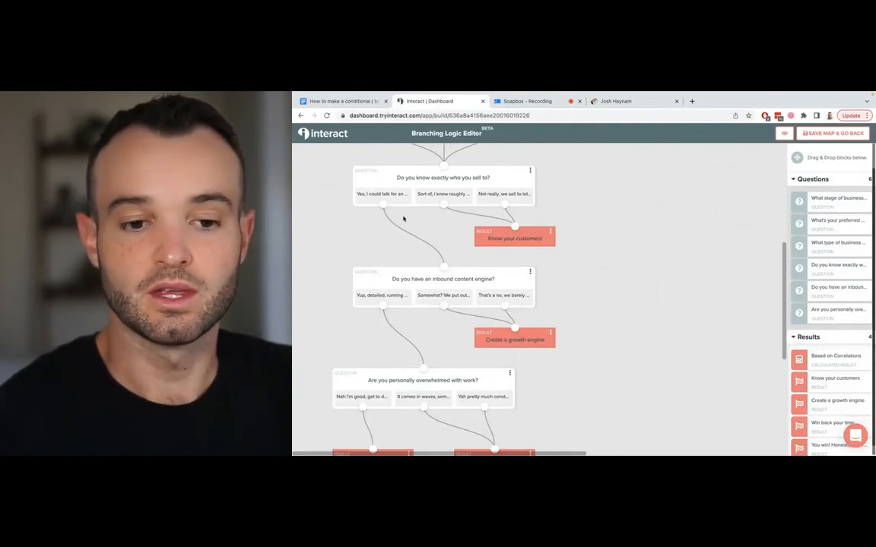
pyautogui.moveTo(445, 222)
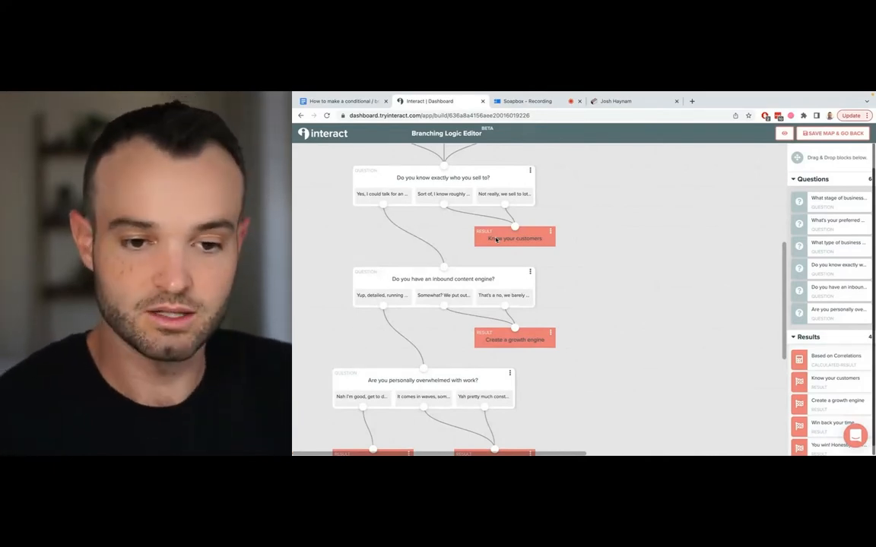
pyautogui.scroll(-3)
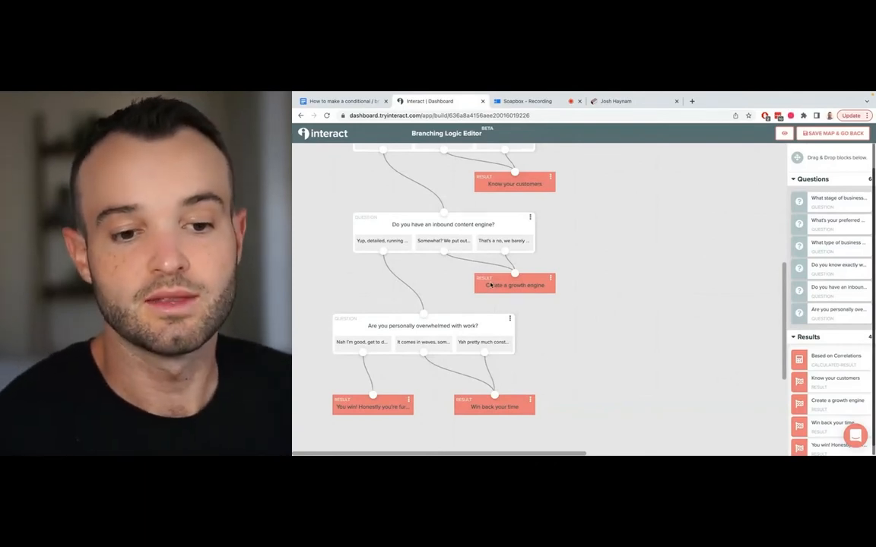
pyautogui.scroll(-3)
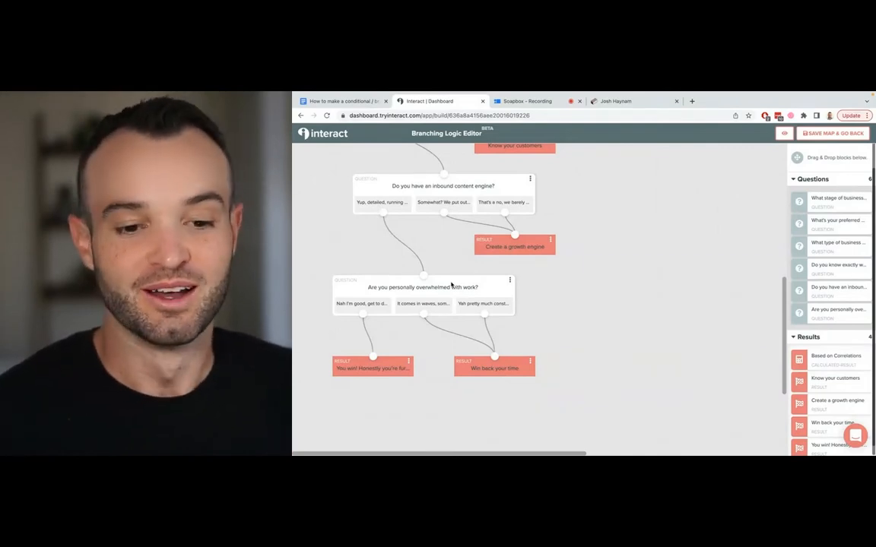
pyautogui.moveTo(378, 381)
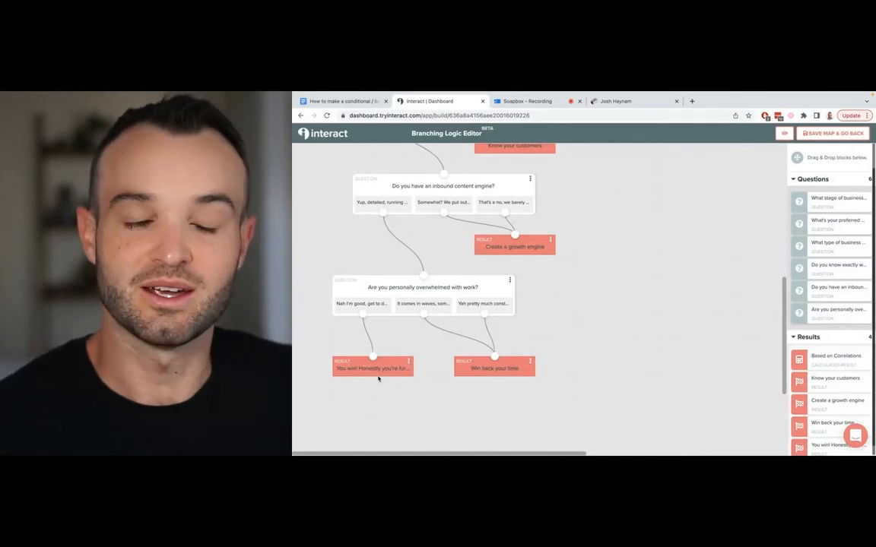
pyautogui.moveTo(438, 357)
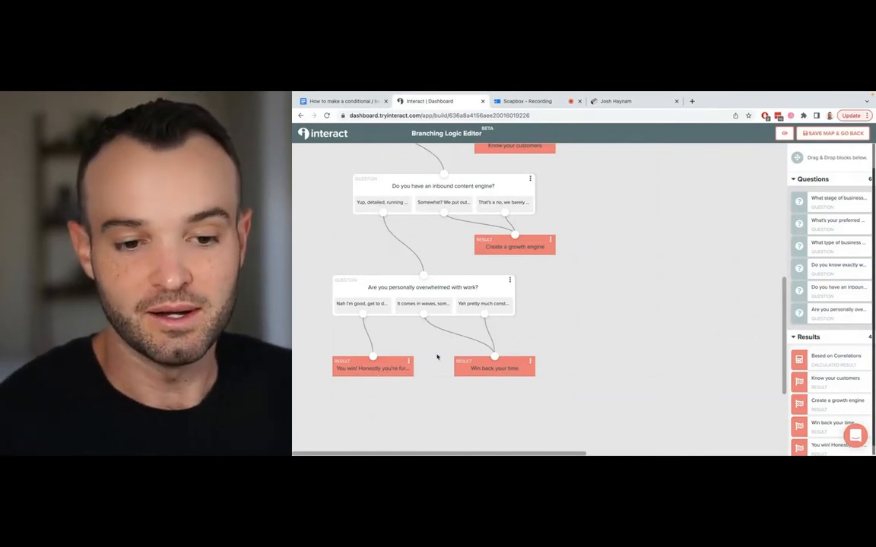
pyautogui.moveTo(477, 374)
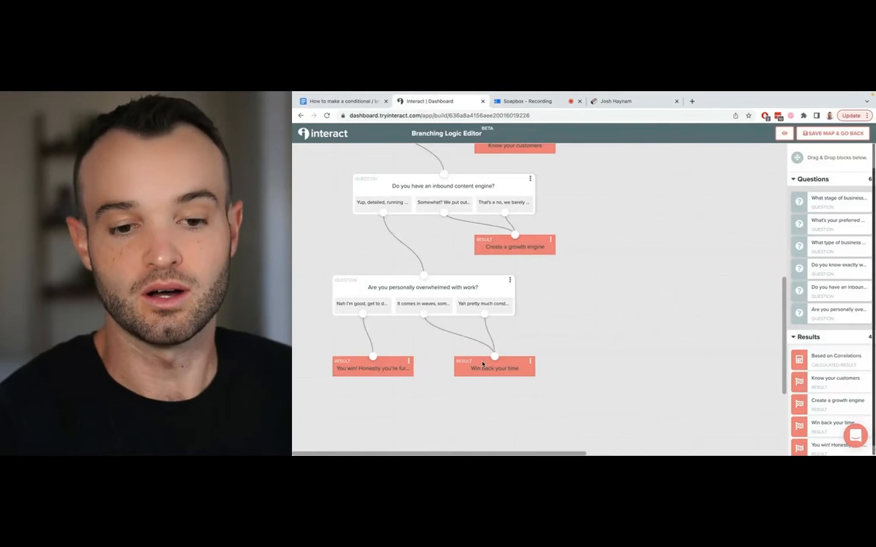
# Answer the live quiz: business live without customers, inbound self-service growth method
pyautogui.click(624, 100)
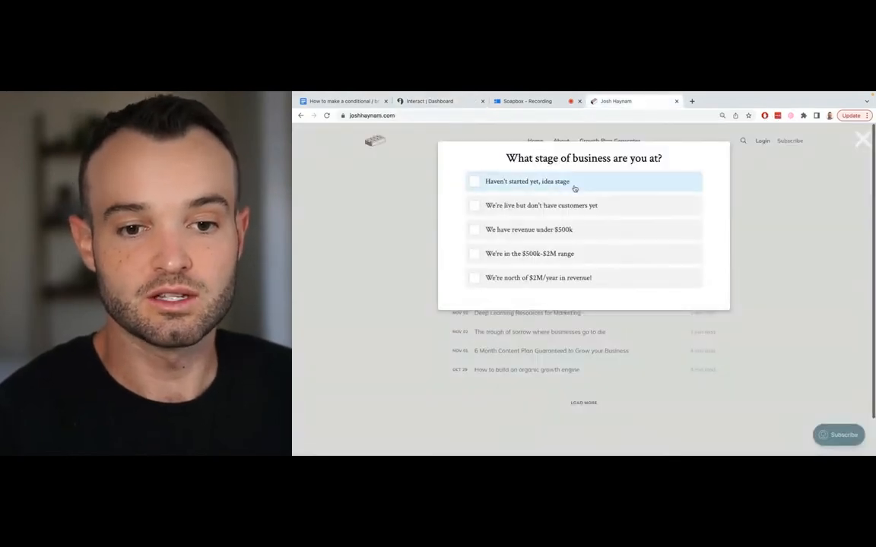
pyautogui.moveTo(557, 206)
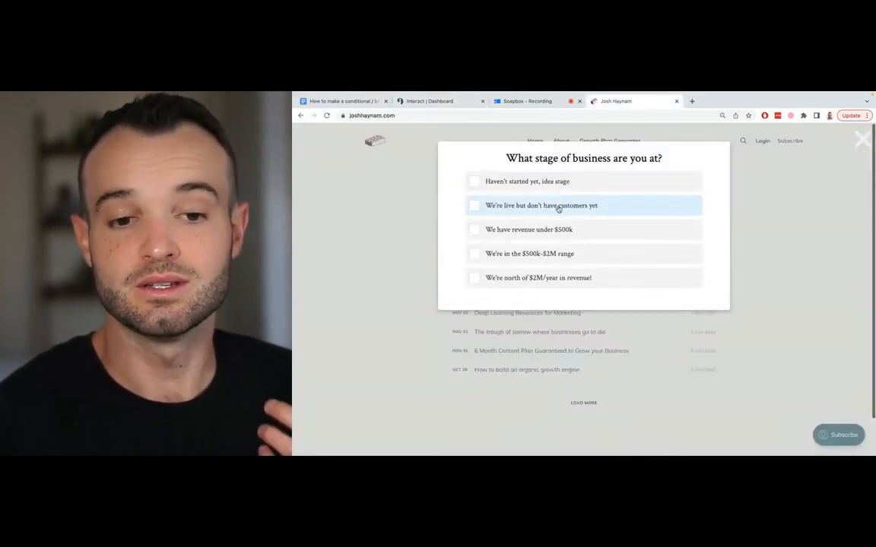
pyautogui.click(539, 205)
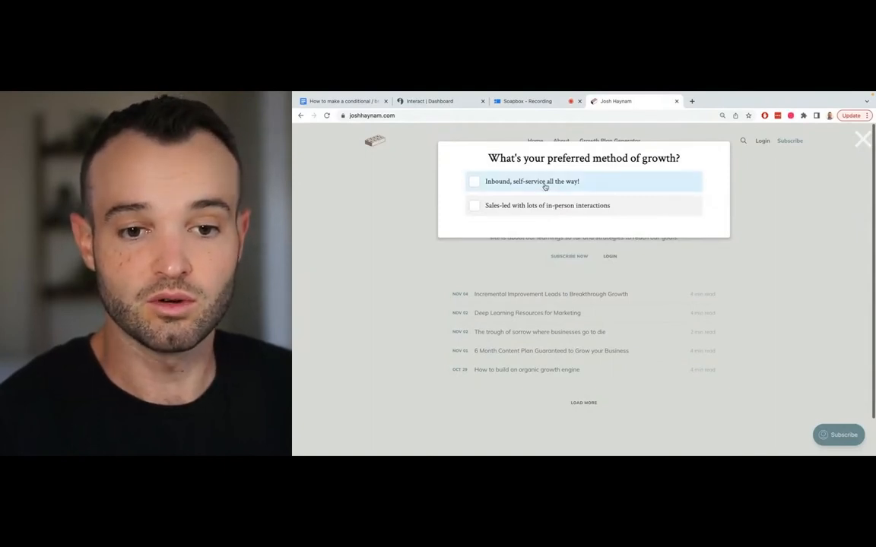
pyautogui.click(546, 181)
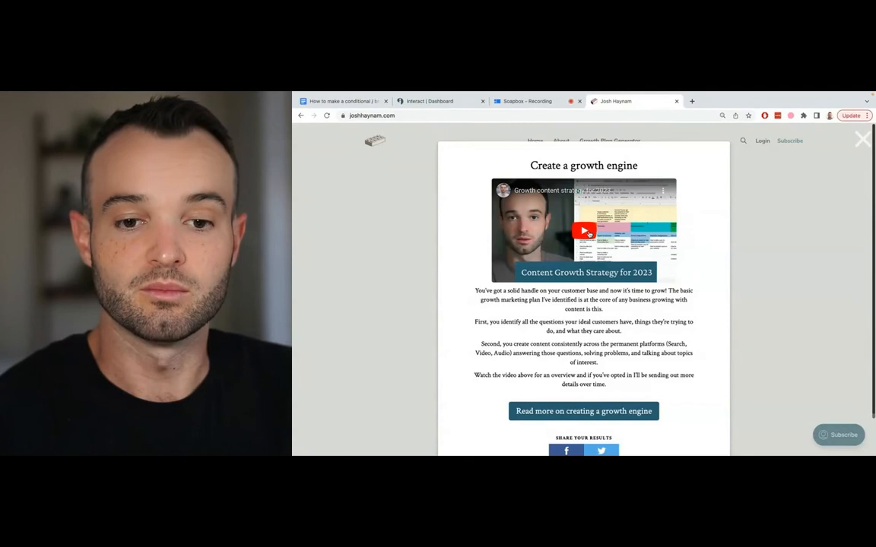
# Play and pause the Create a growth engine result video, then return to the Interact logic map
pyautogui.click(584, 231)
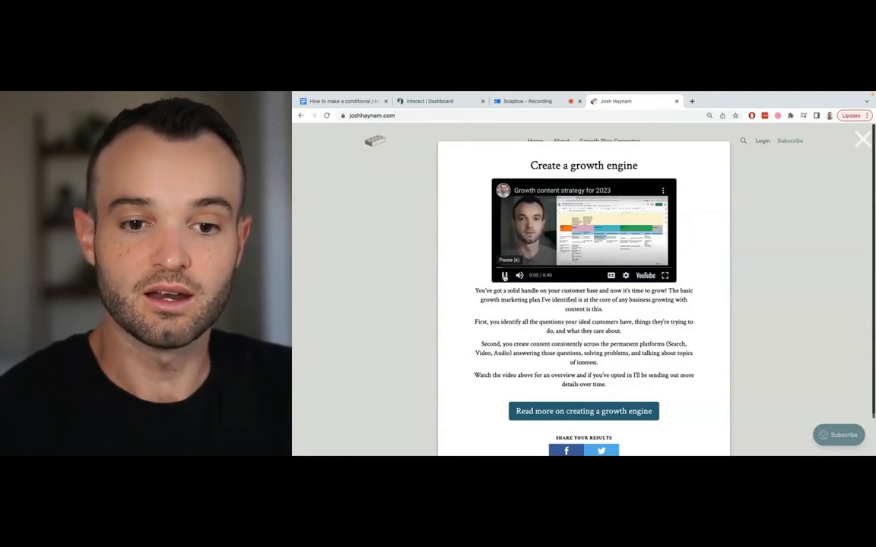
pyautogui.click(503, 276)
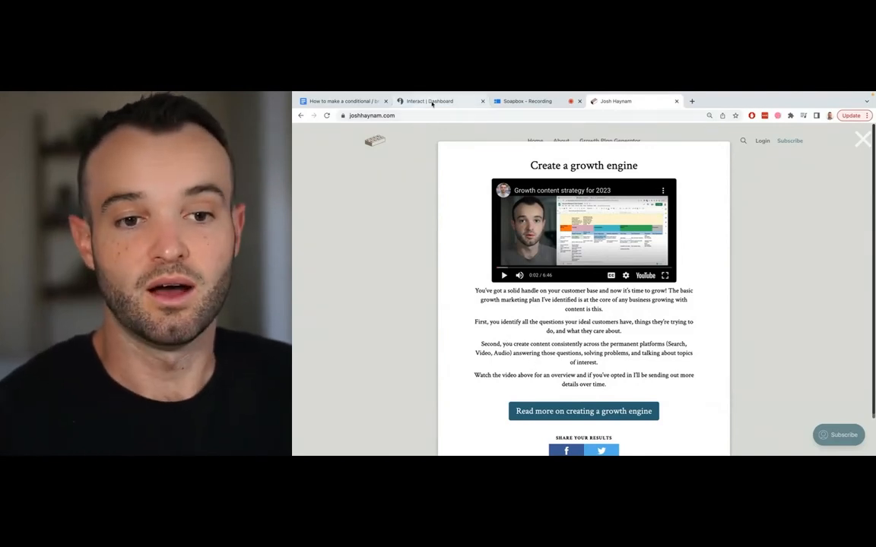
pyautogui.click(439, 100)
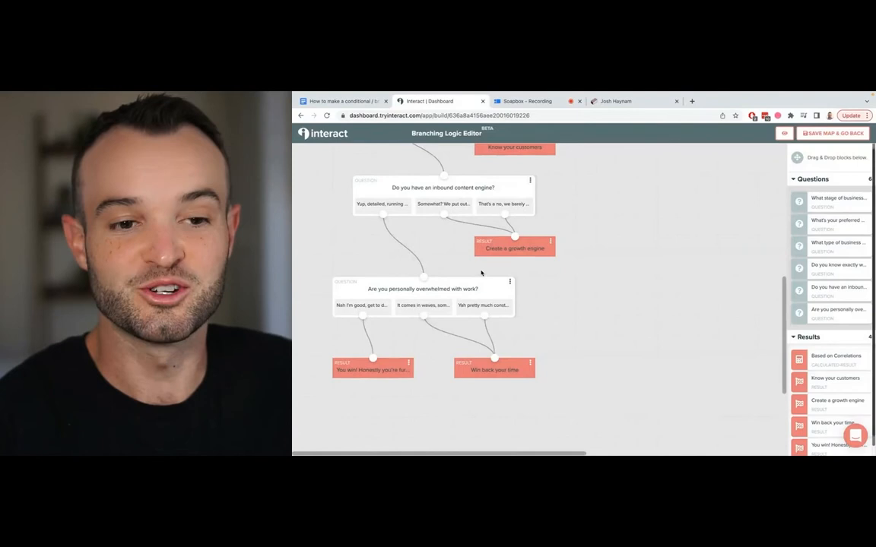